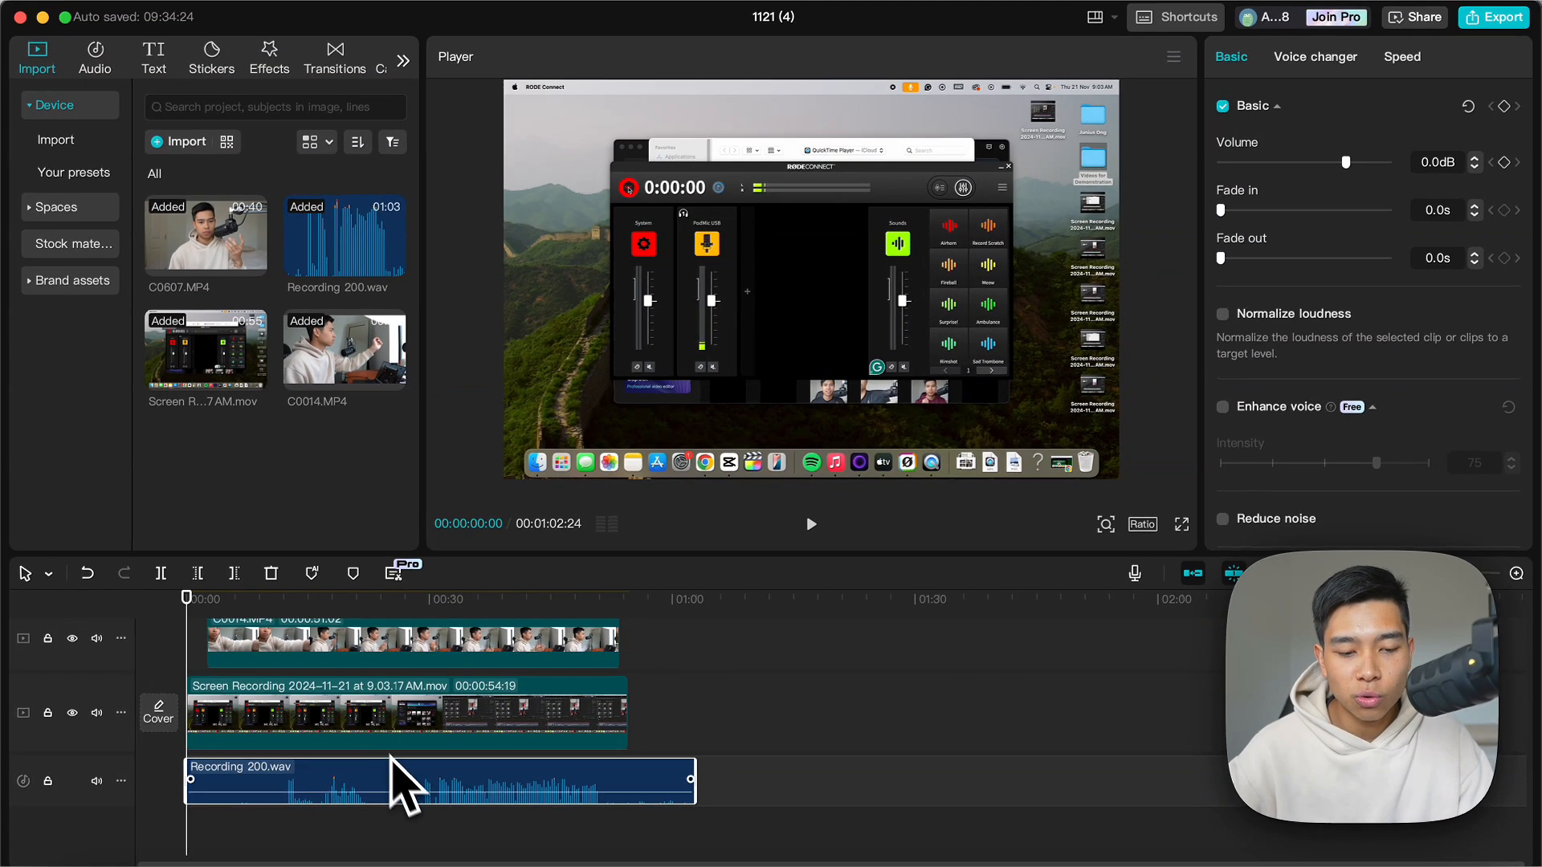
- Add the Recording 200.wav audio and the screen recording to the selection with the camera clips
click(407, 712)
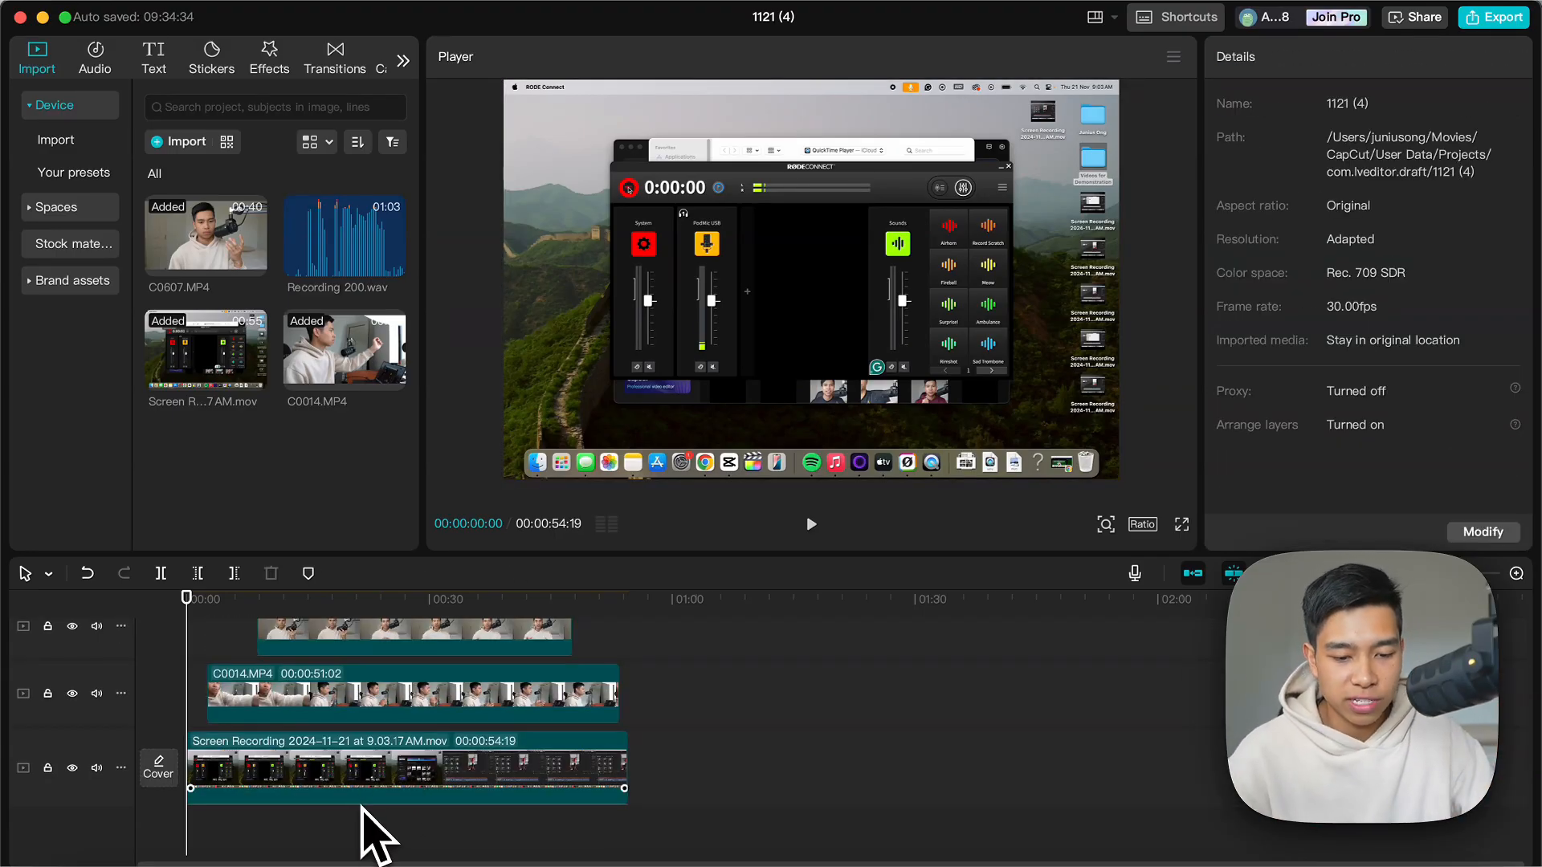
click(403, 768)
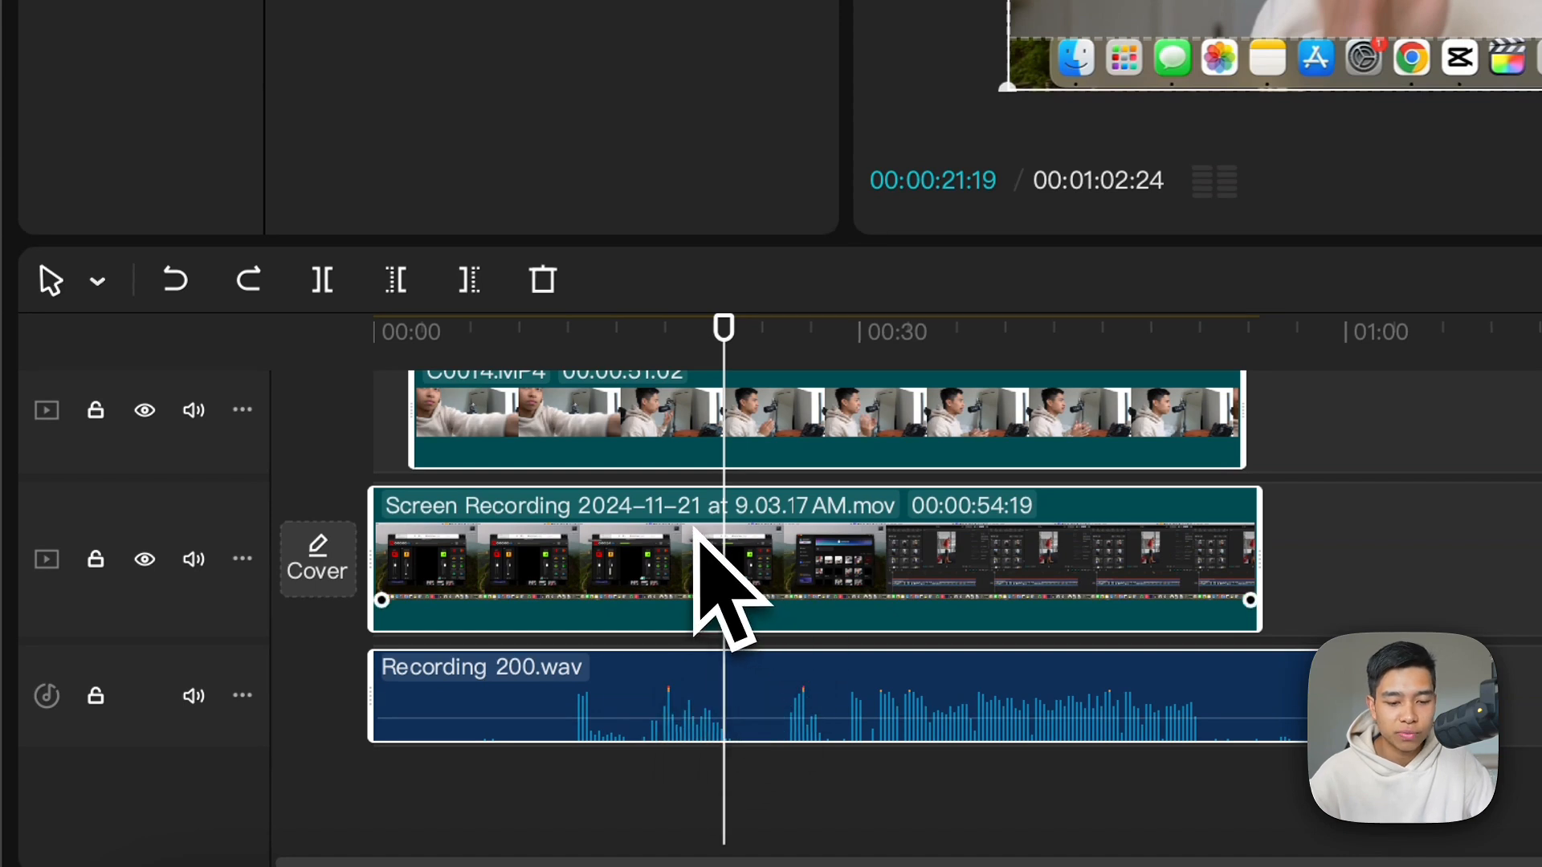
- Create Multi-camera clip 1 from the selected clips with Sync on Auto
right_click(723, 561)
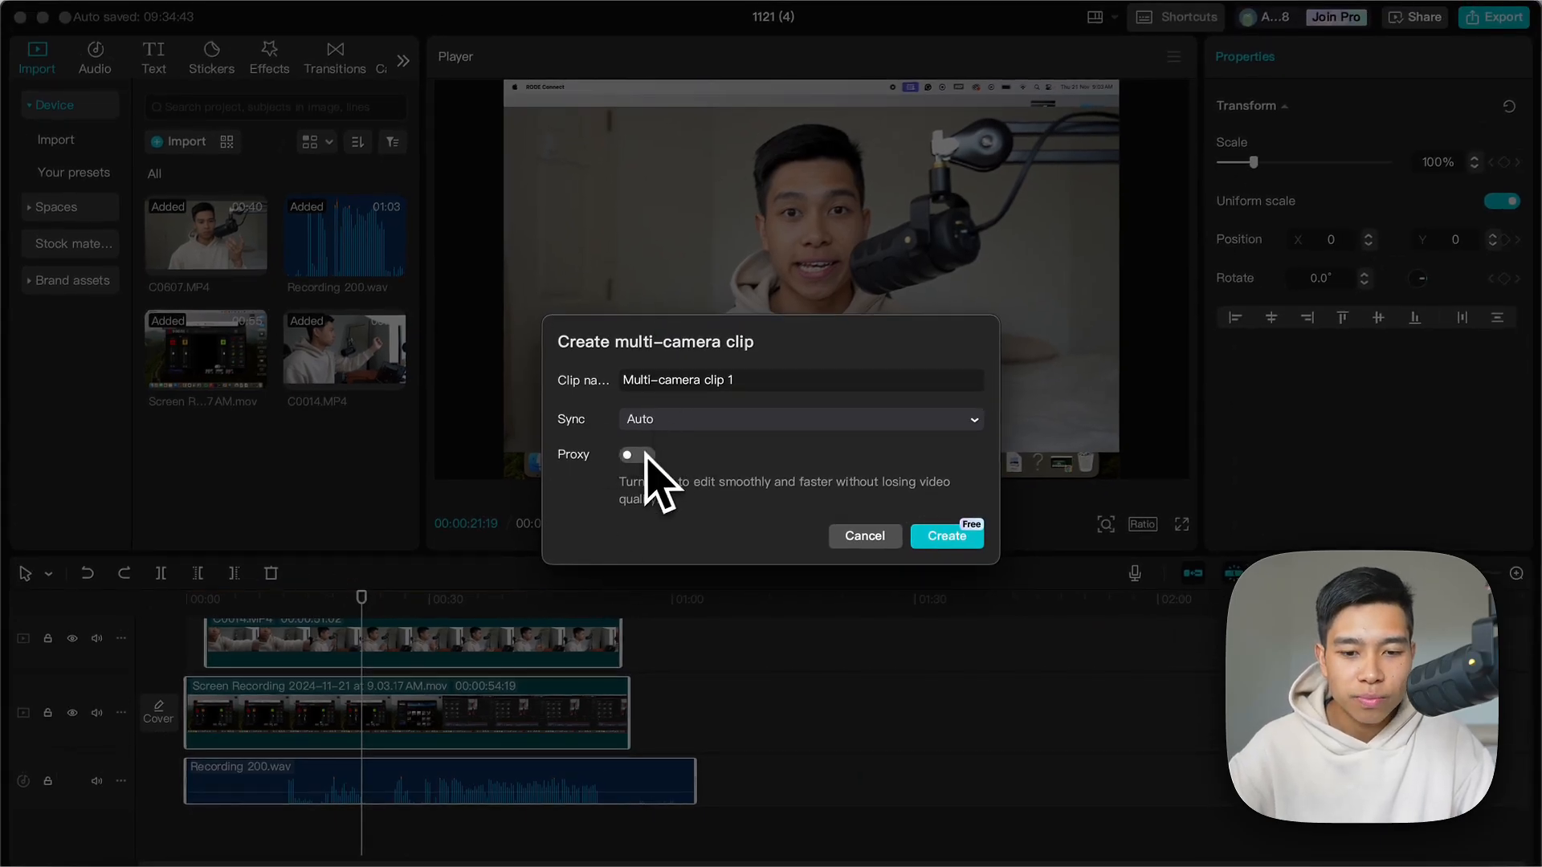
mouse_move(657, 487)
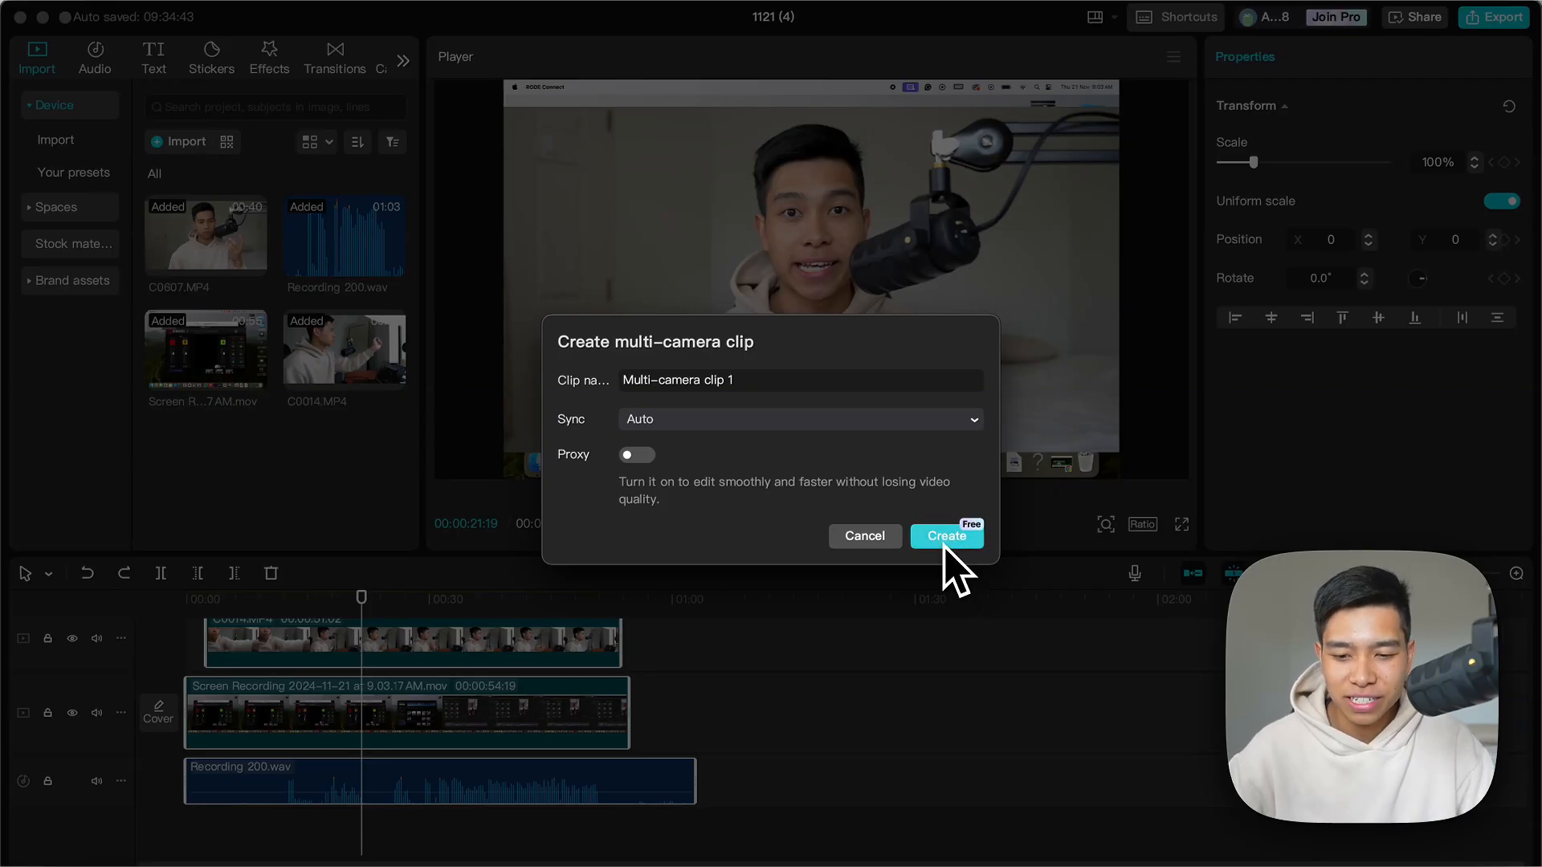
click(944, 536)
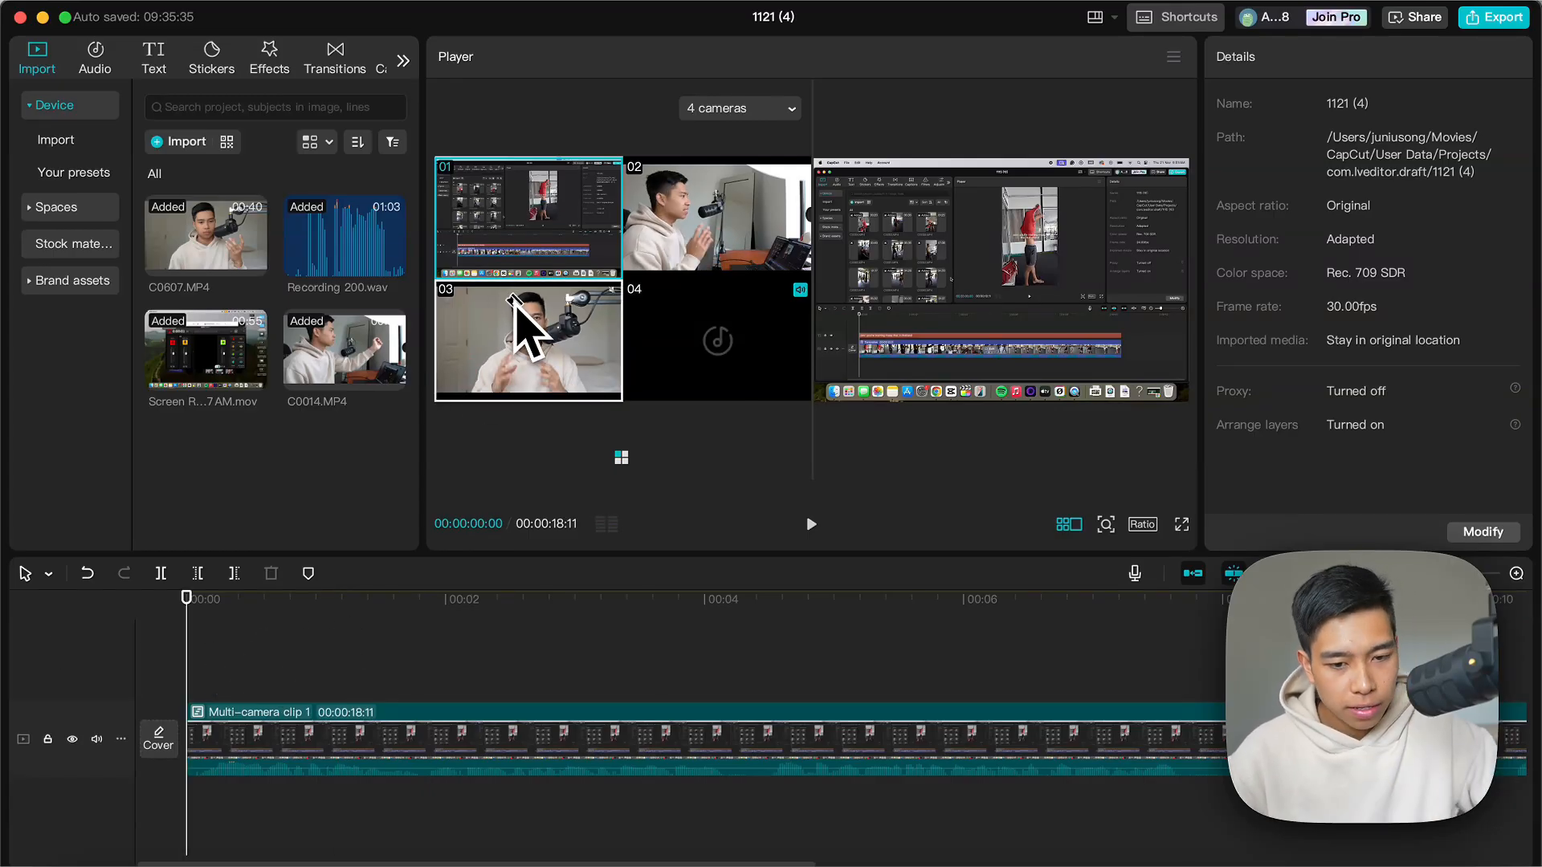
- Switch the playing clip to camera 03, then to the screen recording angle, cutting it into segments
click(528, 339)
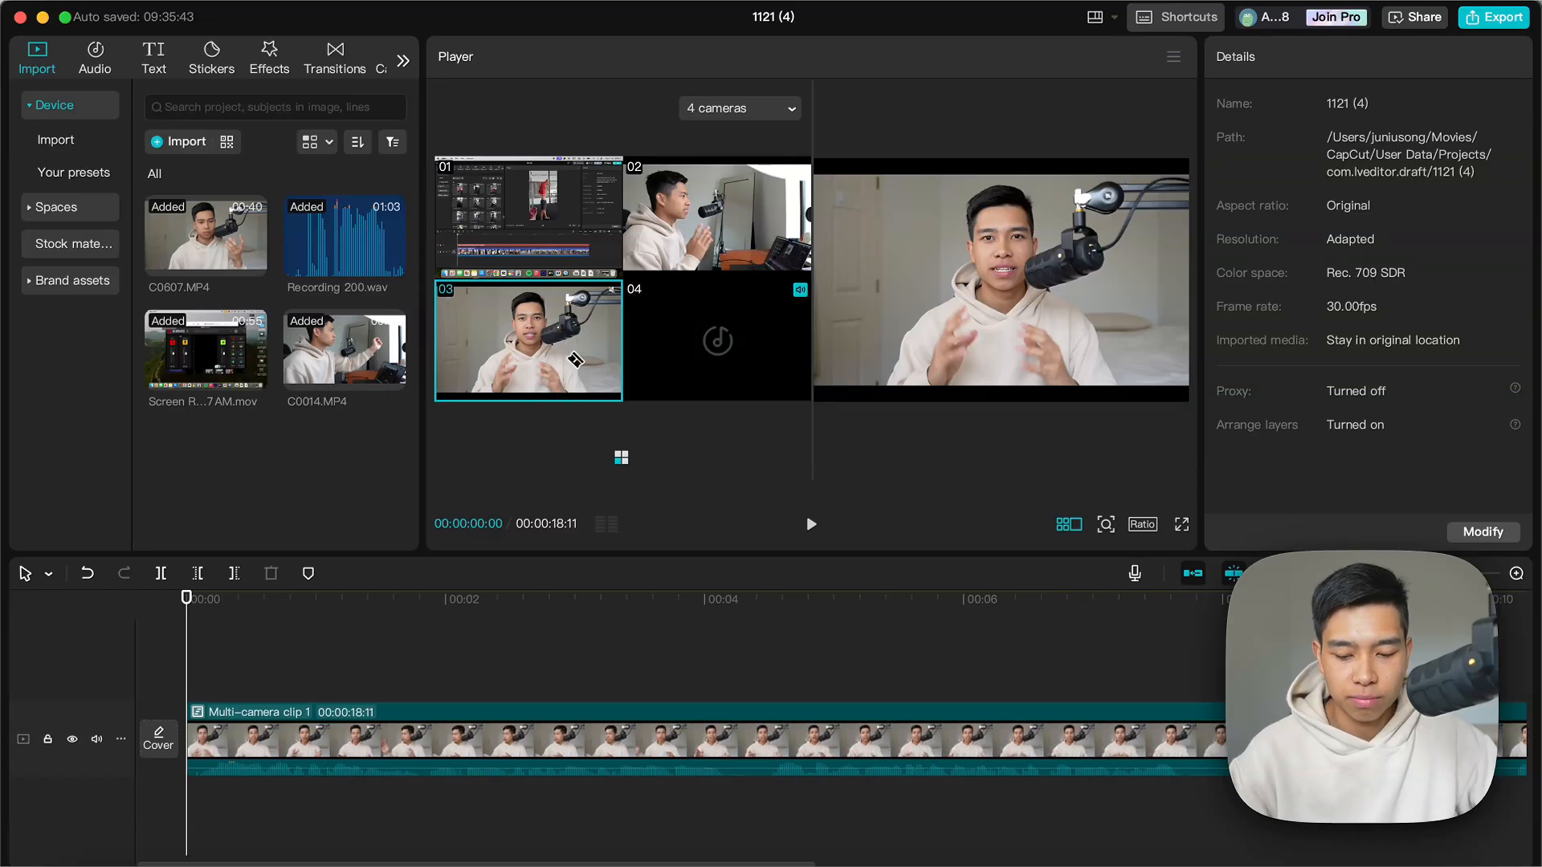
click(809, 523)
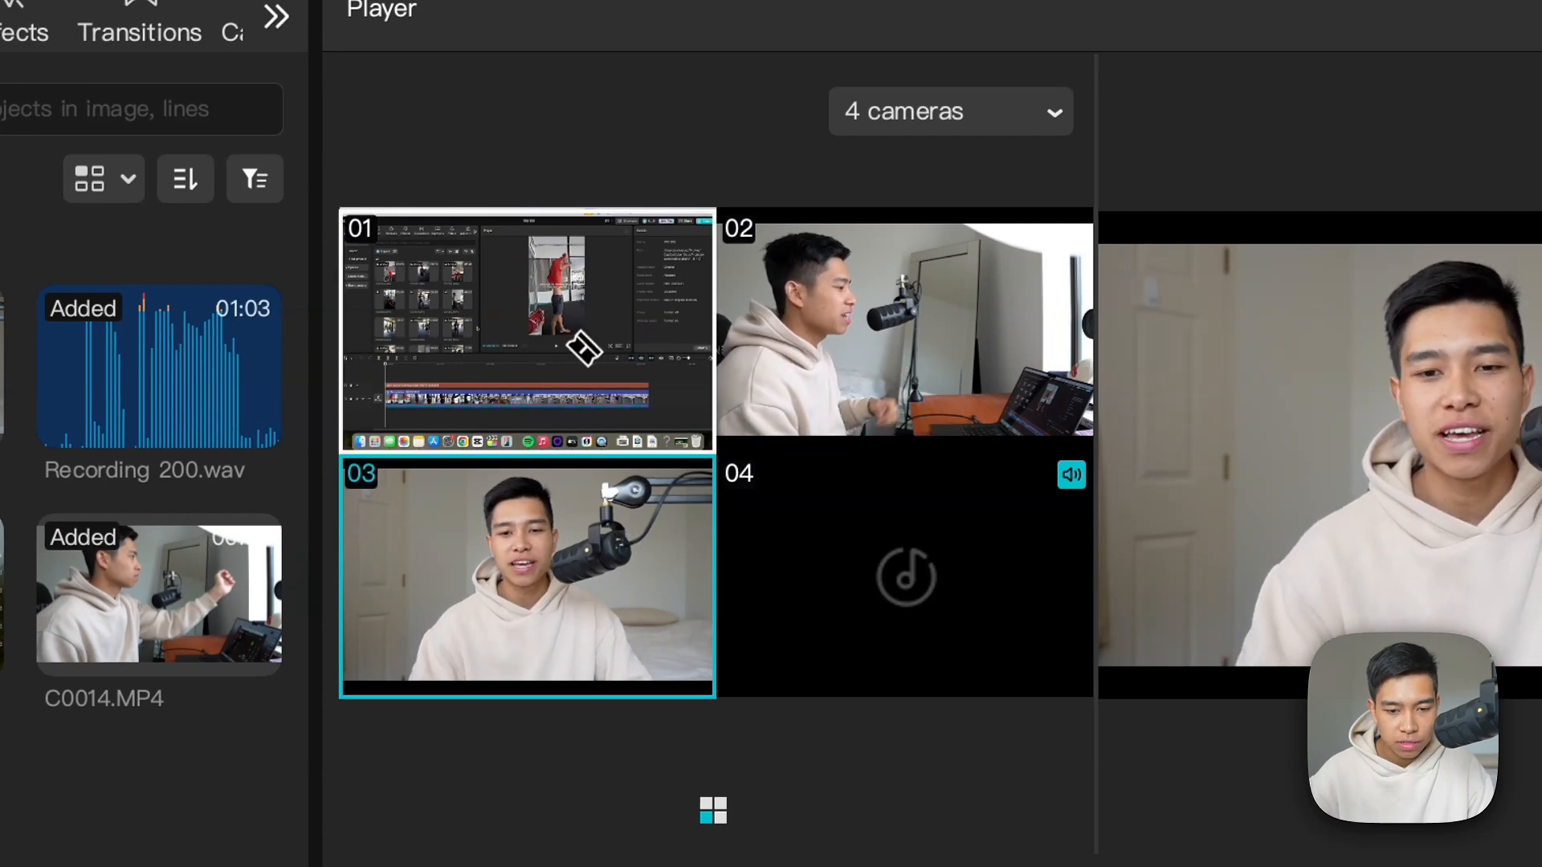
click(527, 328)
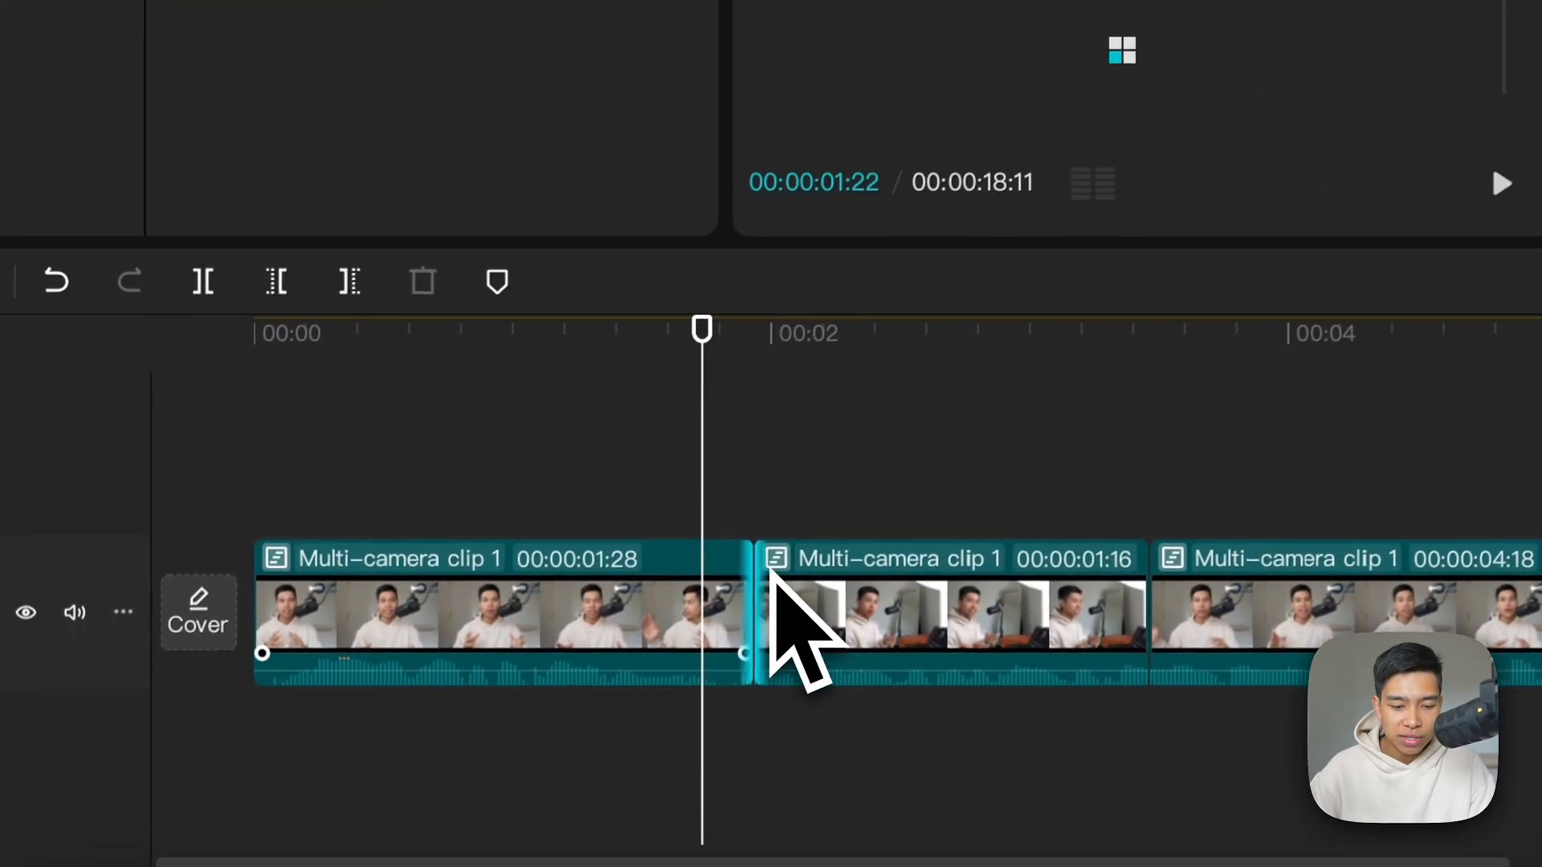
- Change the second segment's camera and retime the cuts between the first segments and near 10 seconds
click(944, 620)
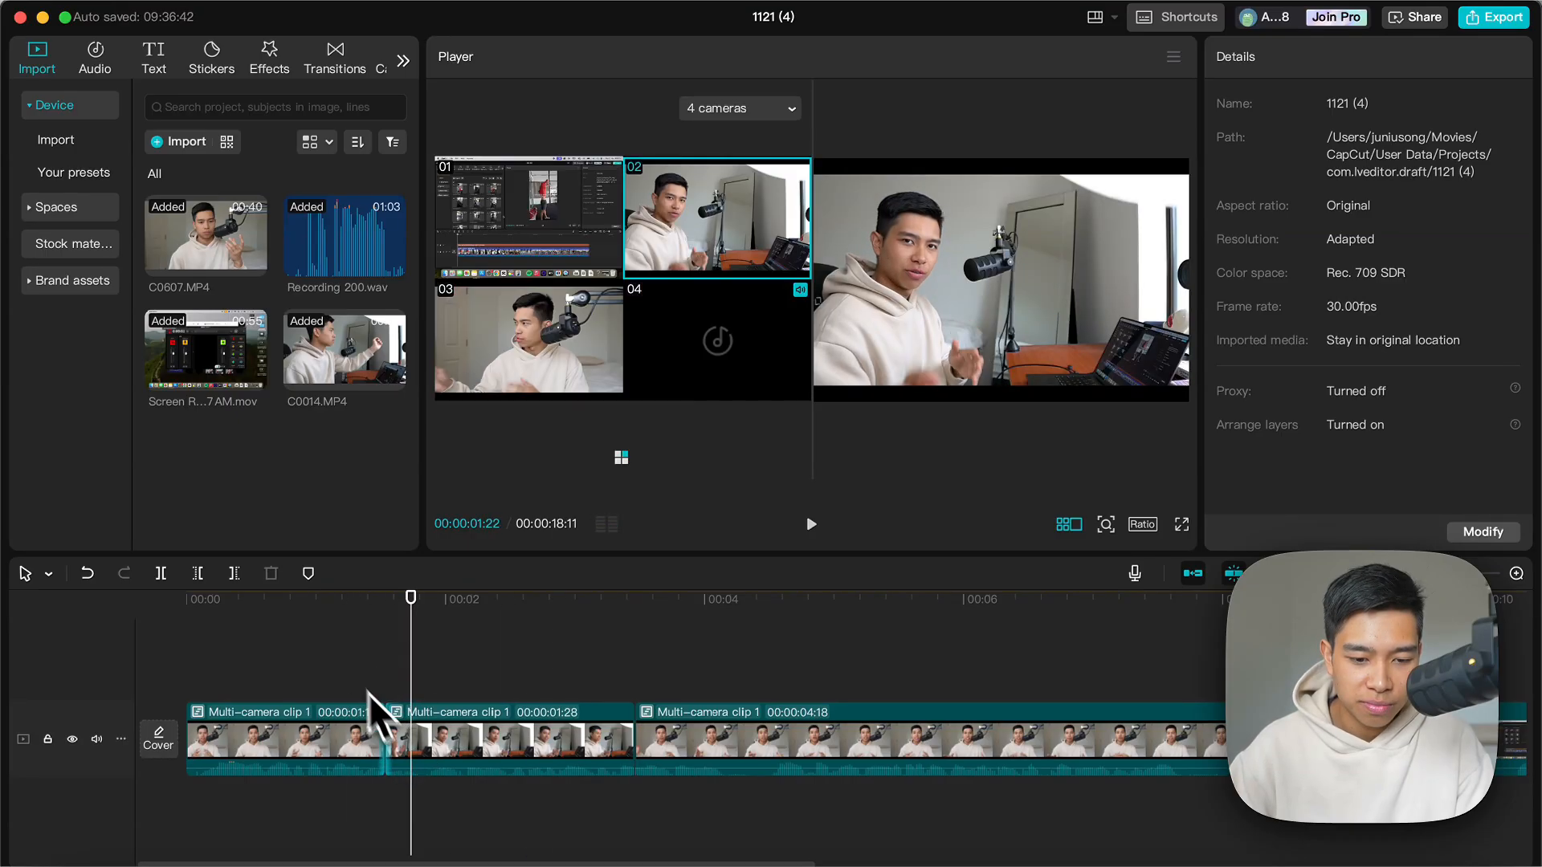
click(810, 523)
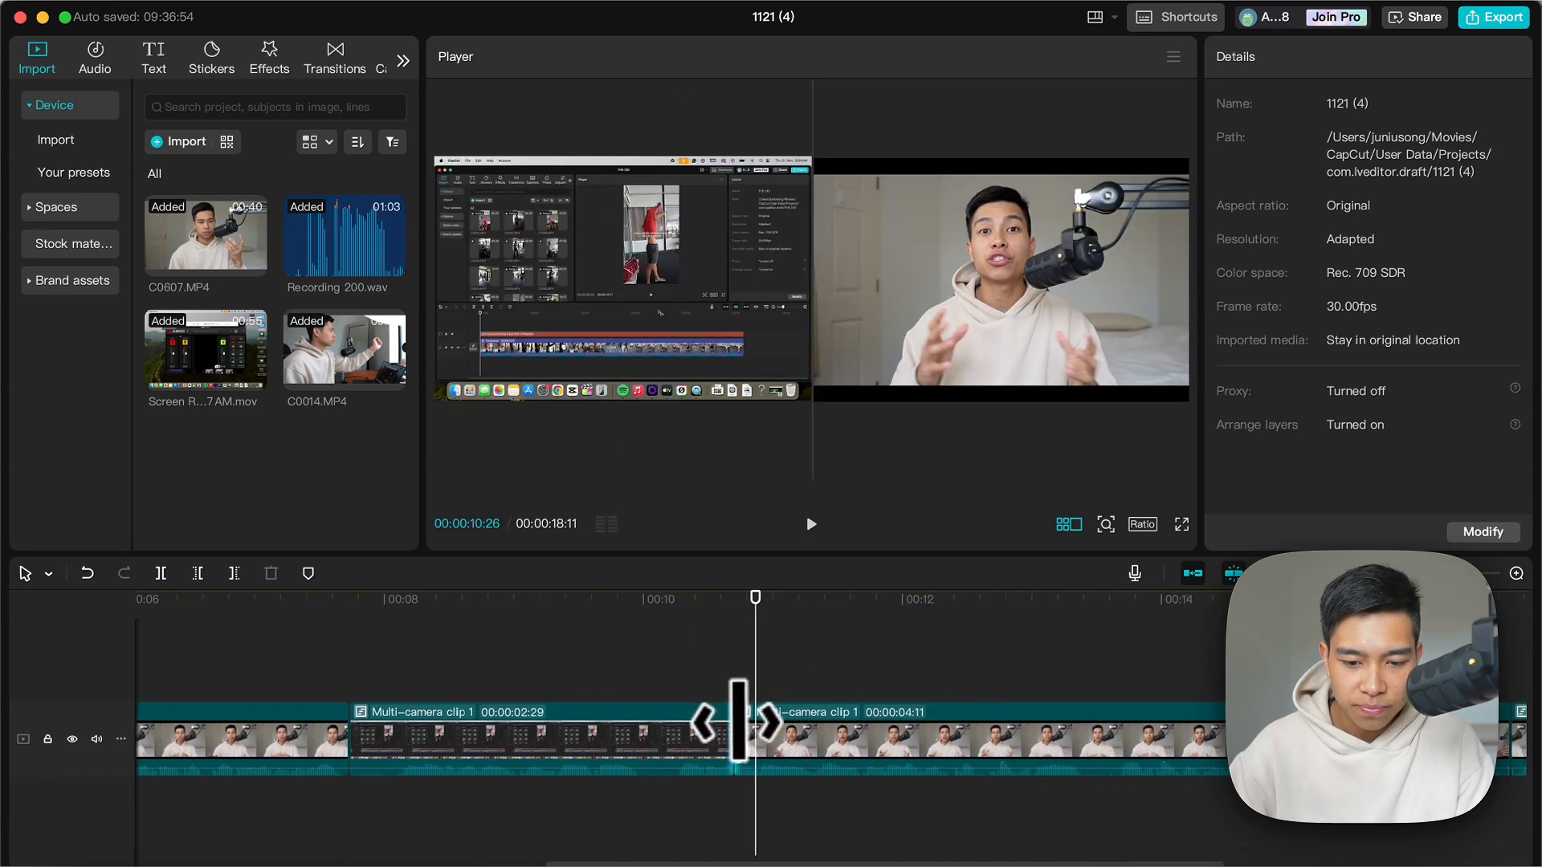
click(809, 523)
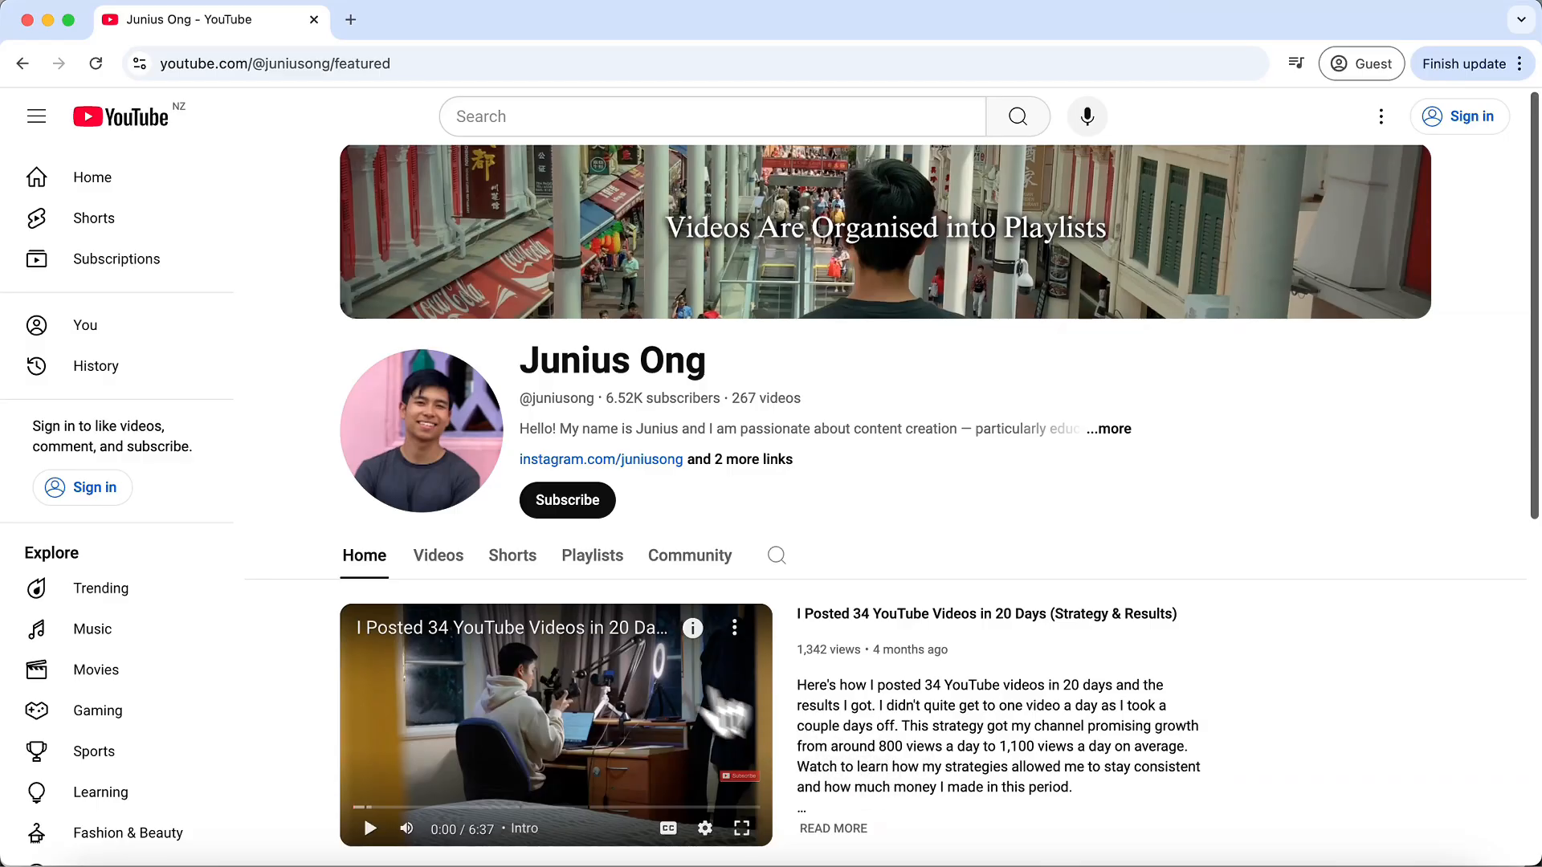
- Show the YouTube channel's Playlists tab listing its created playlists
click(593, 554)
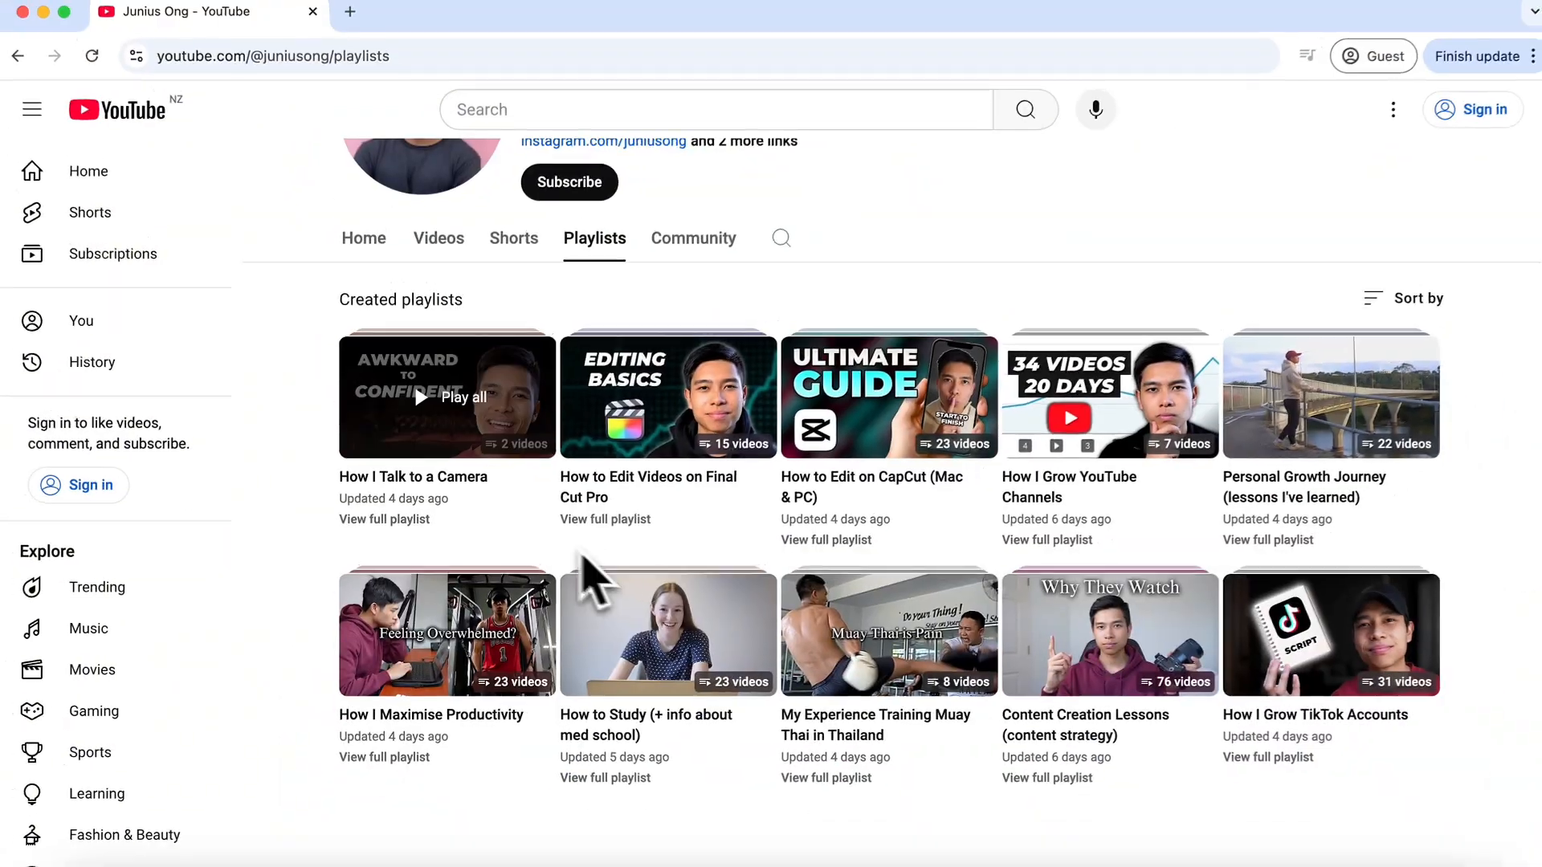